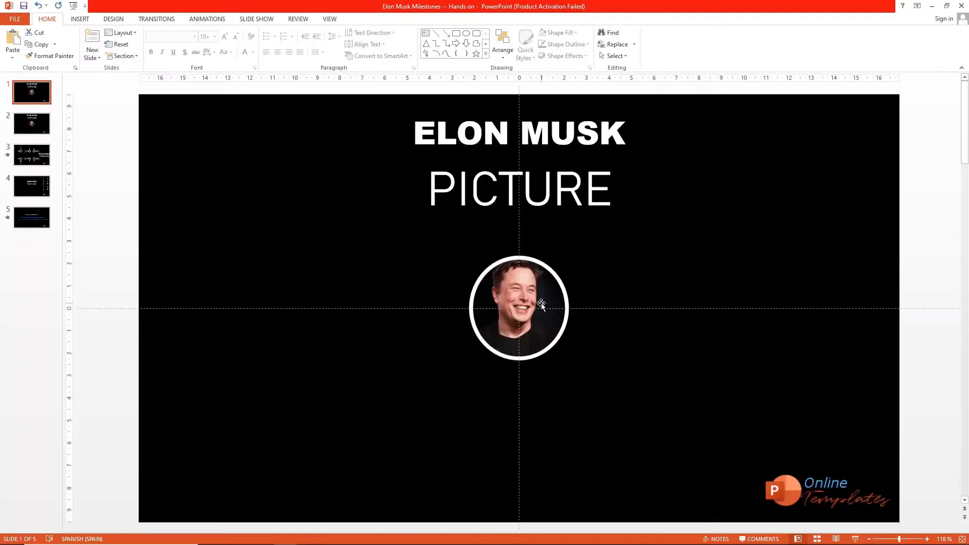
- Choose Change Picture on the circular photo to begin swapping it
right_click(519, 308)
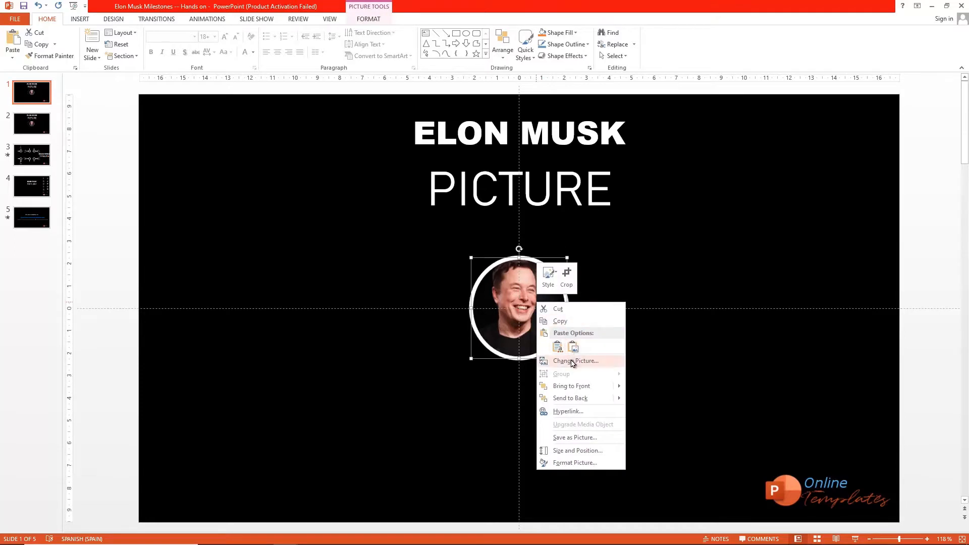
click(574, 361)
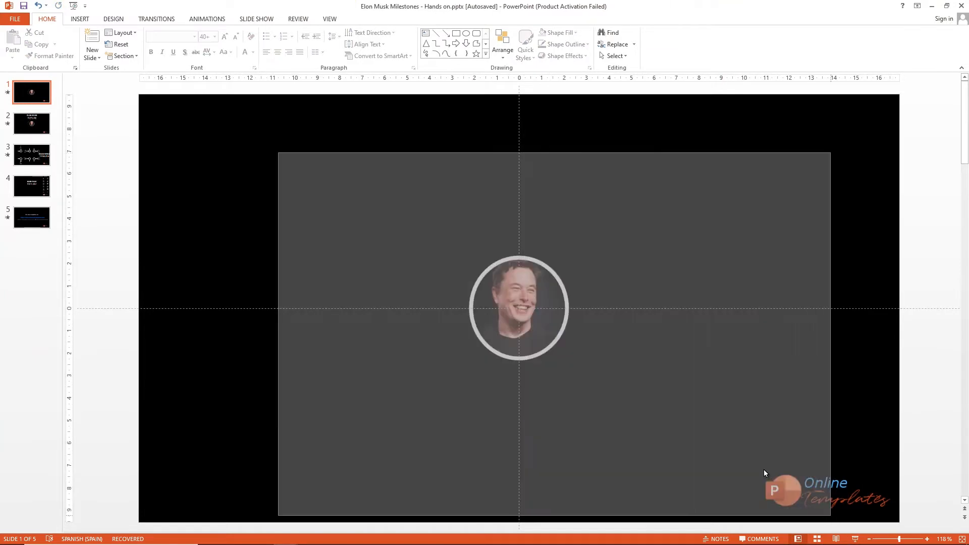
- Move the photo to the slide's left and attach an upward 2020 milestone to its right
click(519, 308)
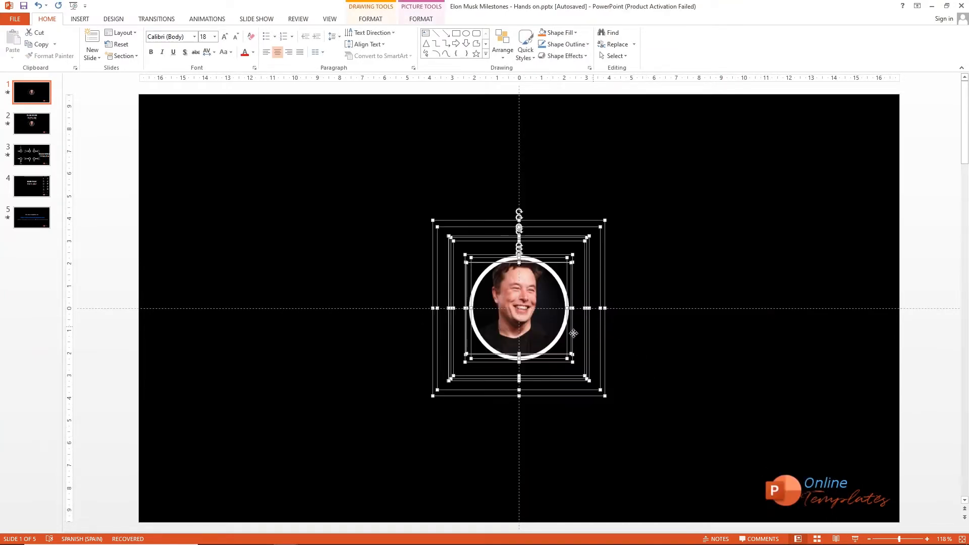
drag(519, 308, 224, 308)
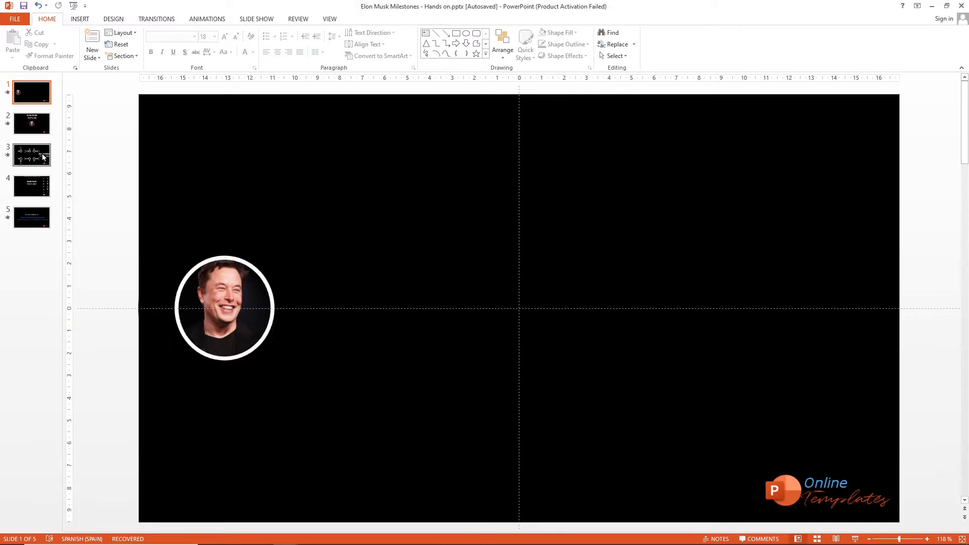
click(31, 156)
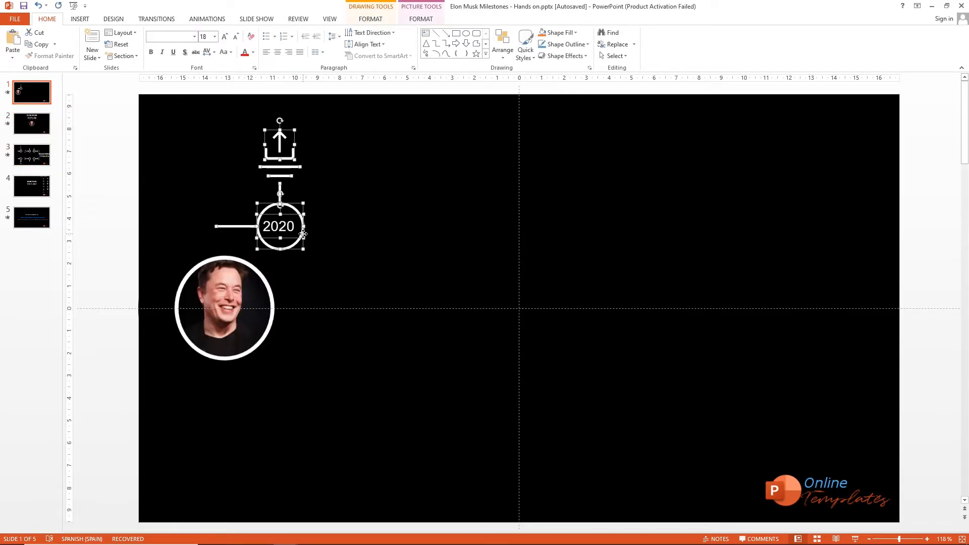
drag(279, 225, 334, 309)
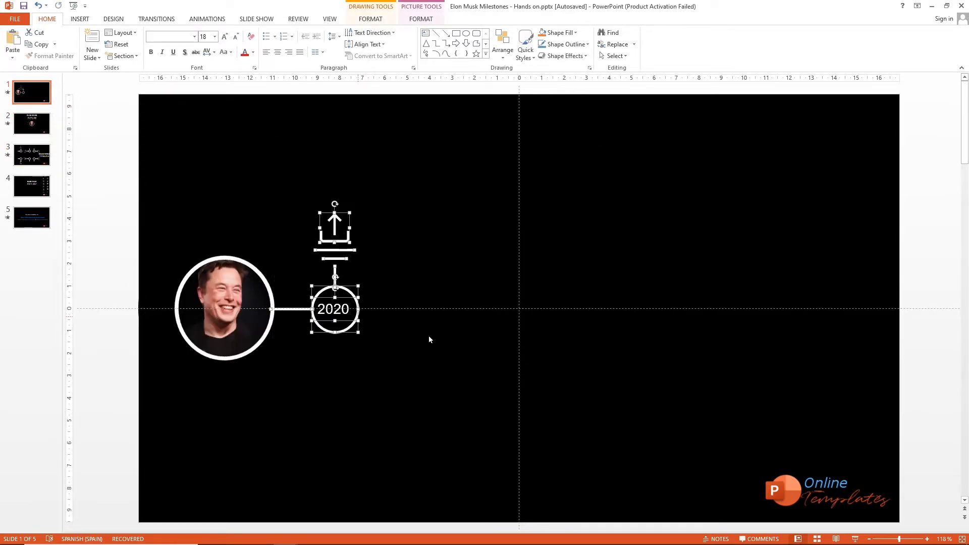
click(31, 185)
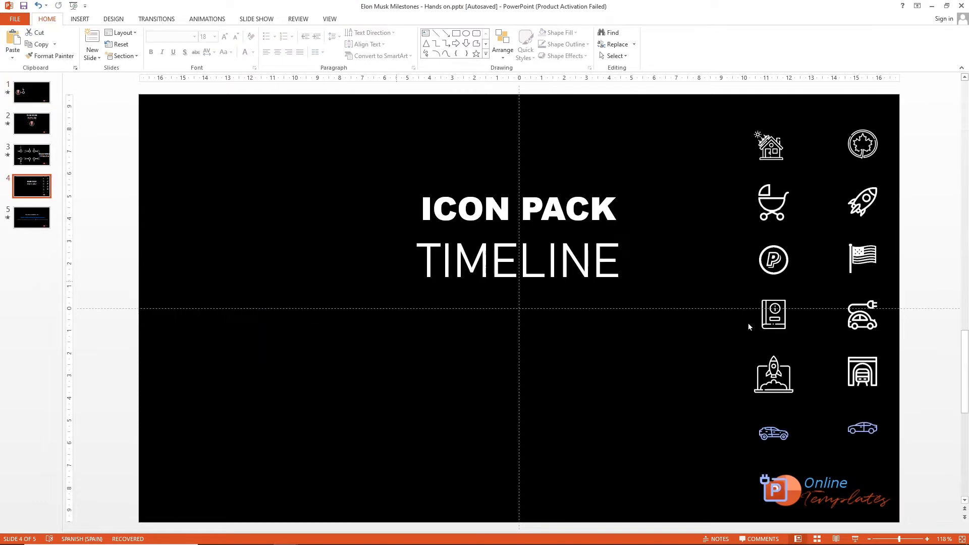
- Bring the baby stroller icon to slide one and copy the upload arrow's entrance animation onto it
click(773, 200)
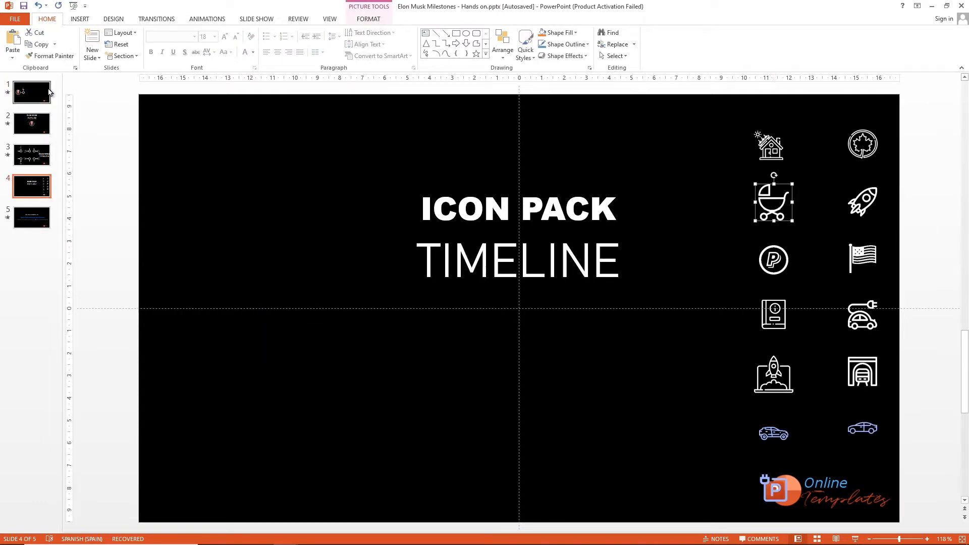
click(31, 93)
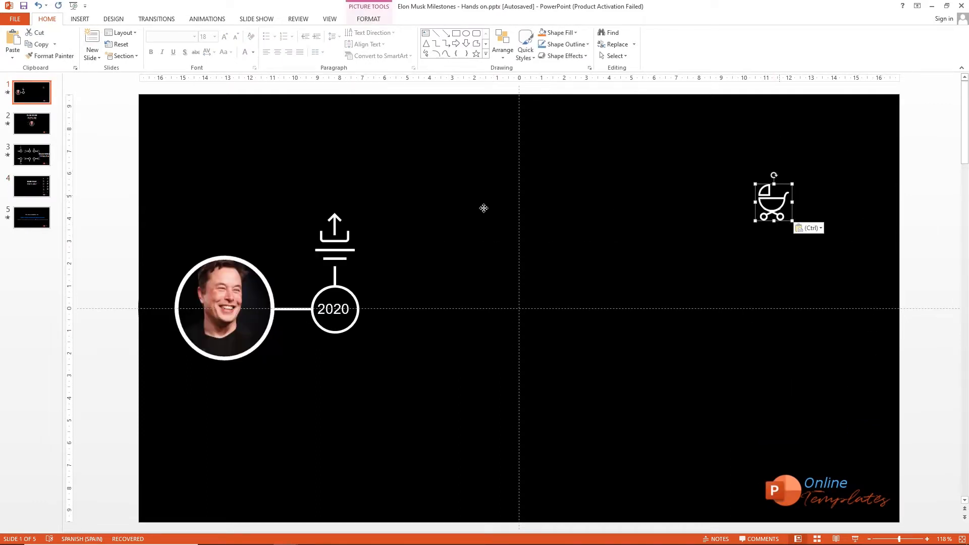
click(206, 18)
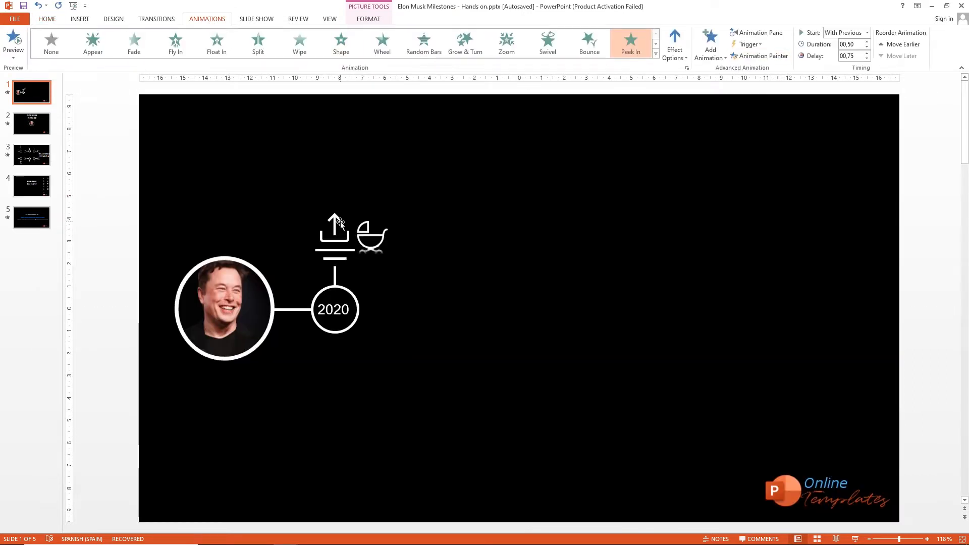
click(371, 236)
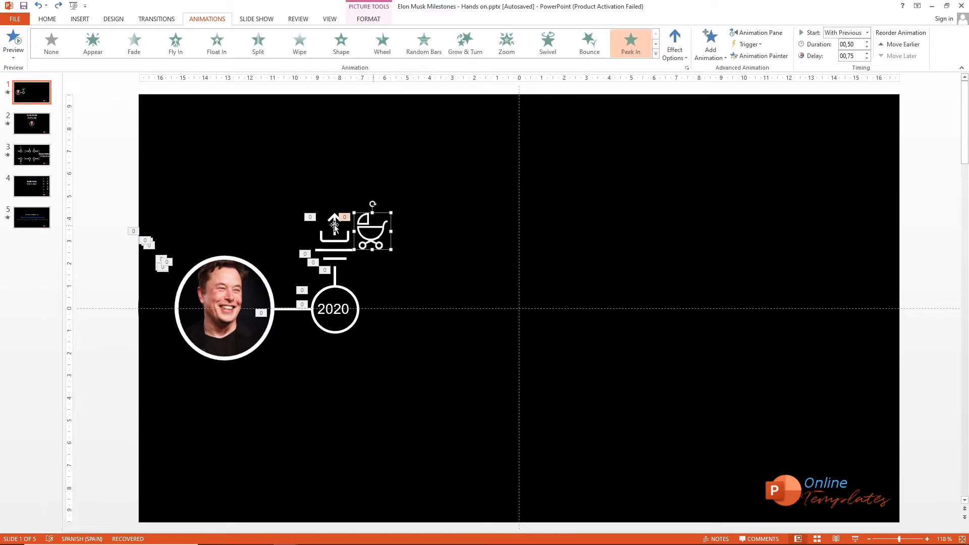
click(14, 44)
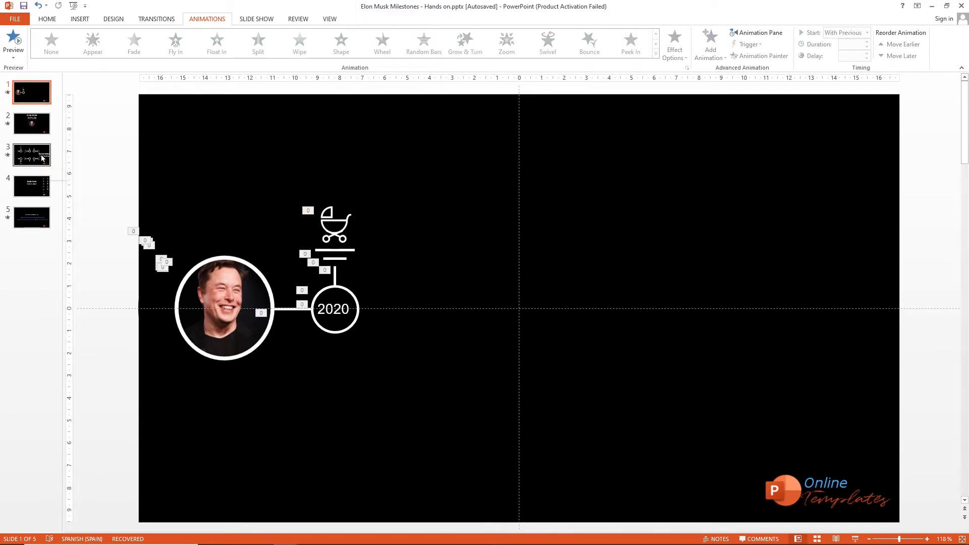
- Copy a second upward 2020 milestone beside the first and label it BLAST
click(32, 154)
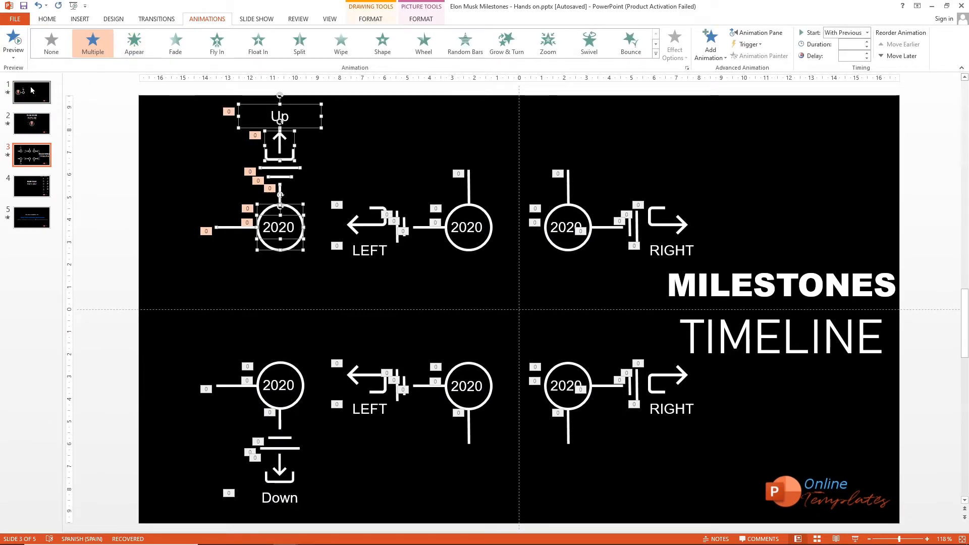
click(31, 92)
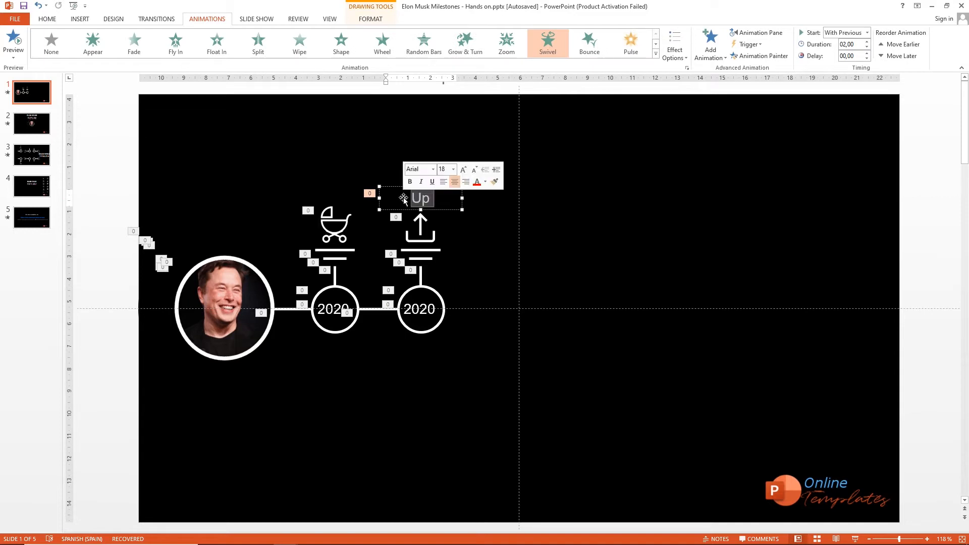
text(B)
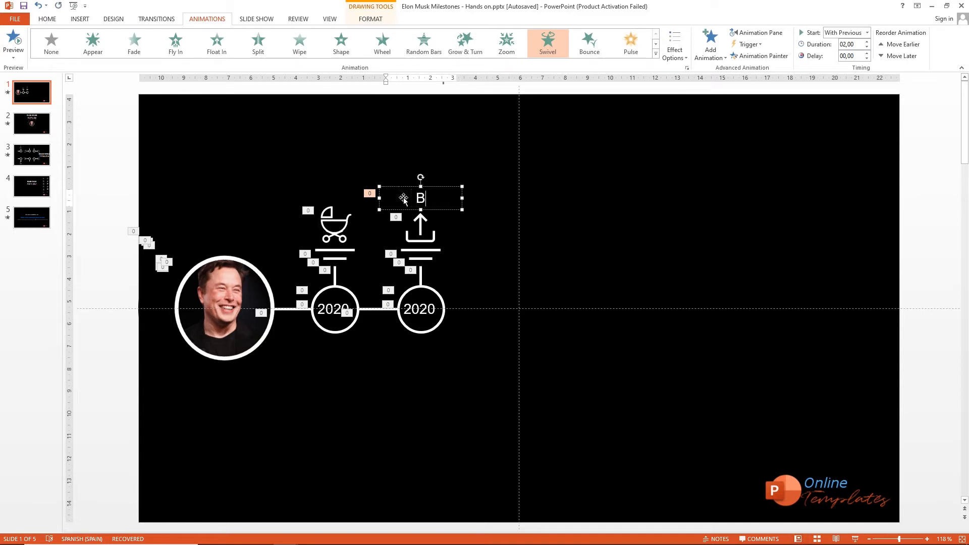
text(LAST)
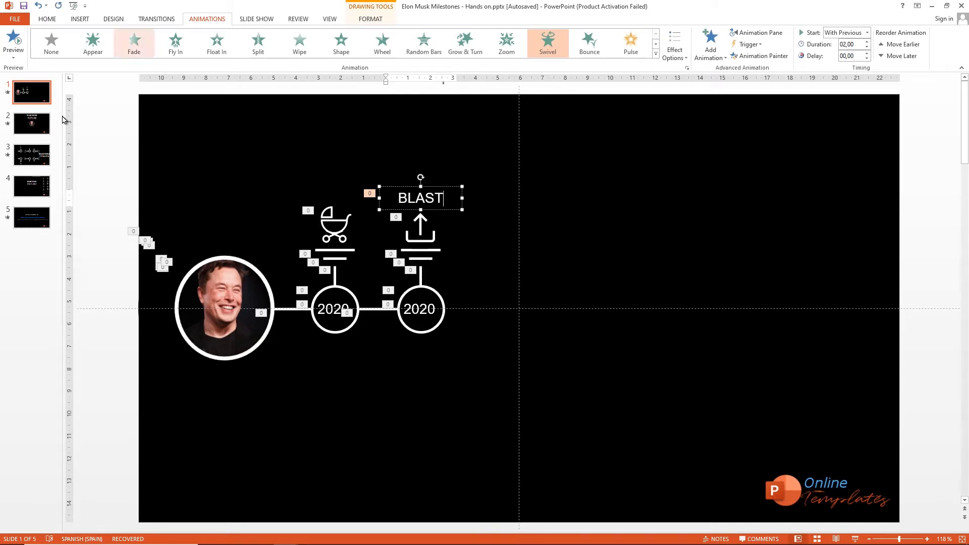
click(31, 185)
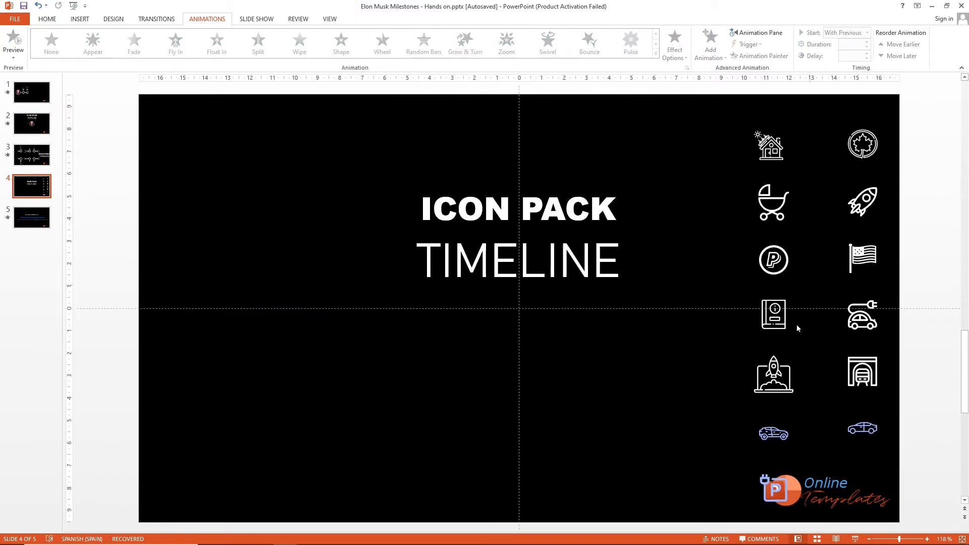
- Paste the rocket-launch icon above BLAST with the arrow's animation and reposition it
click(772, 373)
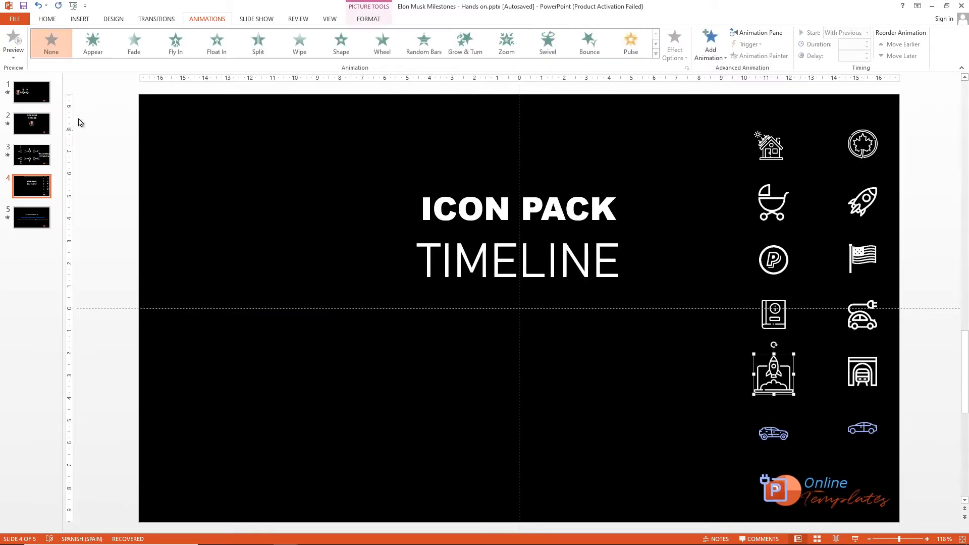
click(31, 91)
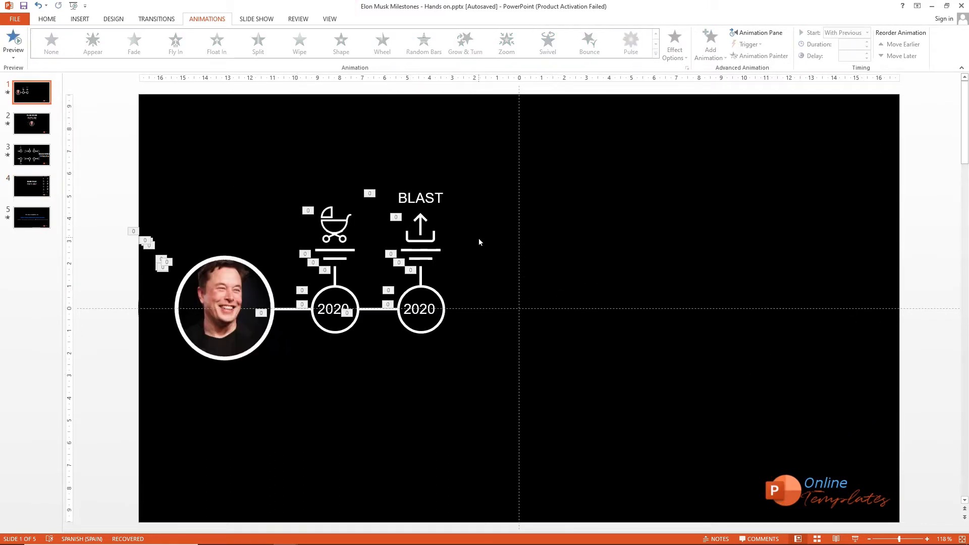
click(466, 230)
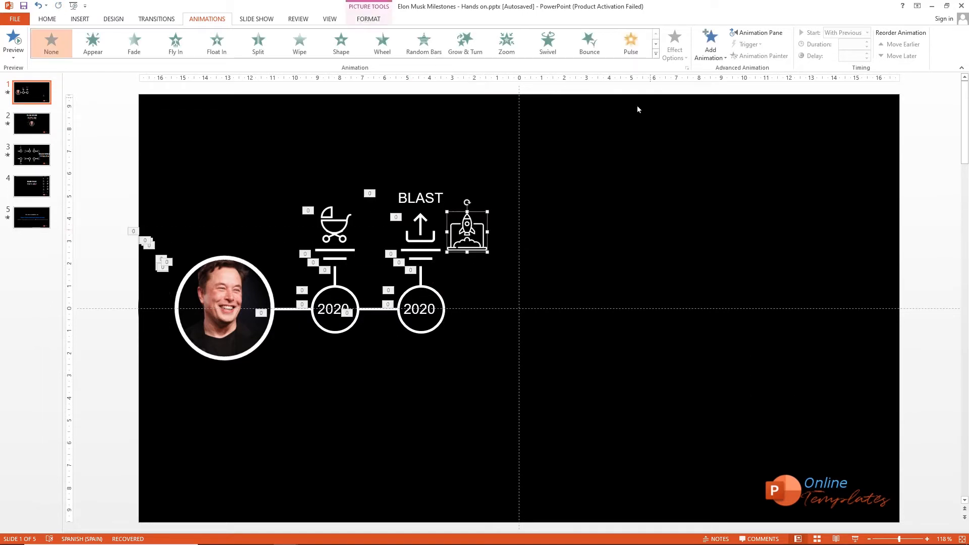
click(630, 41)
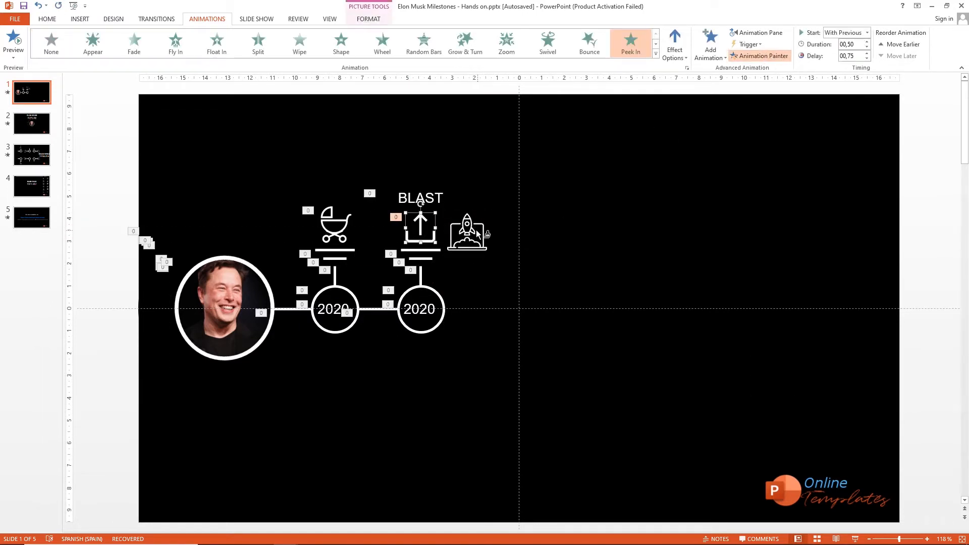
click(484, 249)
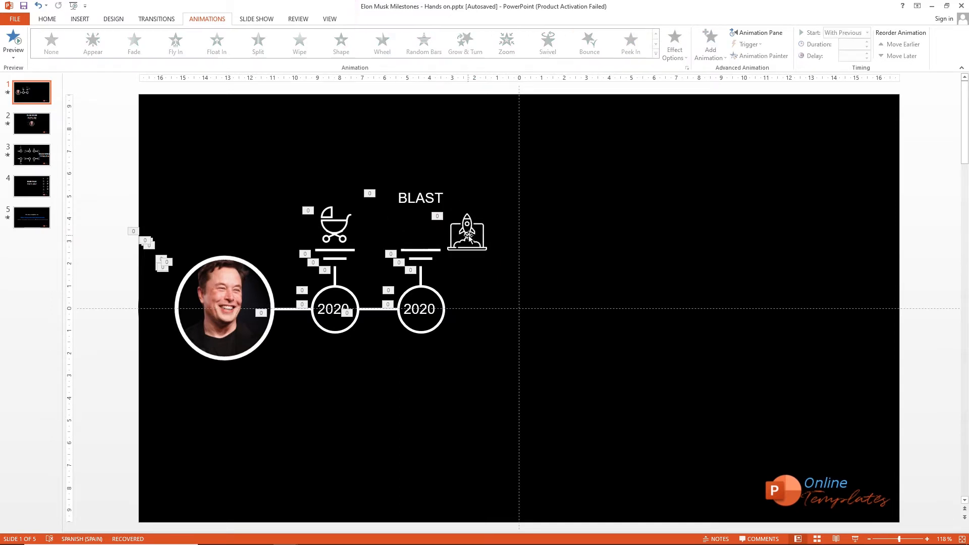
click(630, 44)
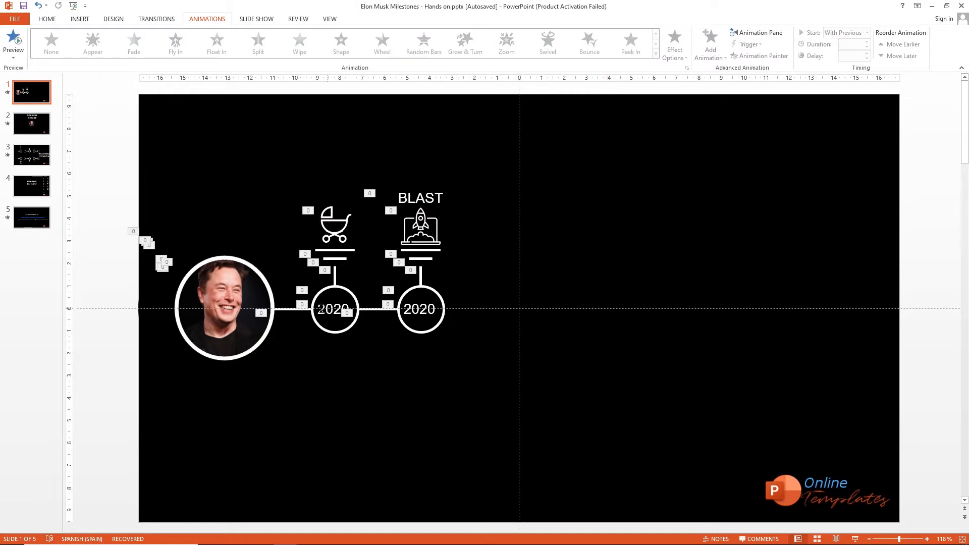
- Edit the first milestone circle's year toward the 1971–1995 dates
click(547, 43)
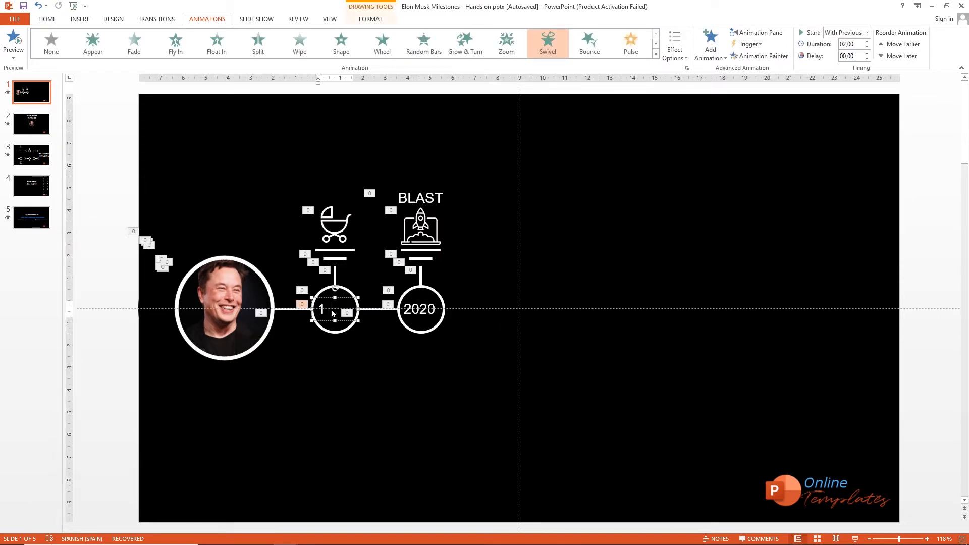
double_click(420, 309)
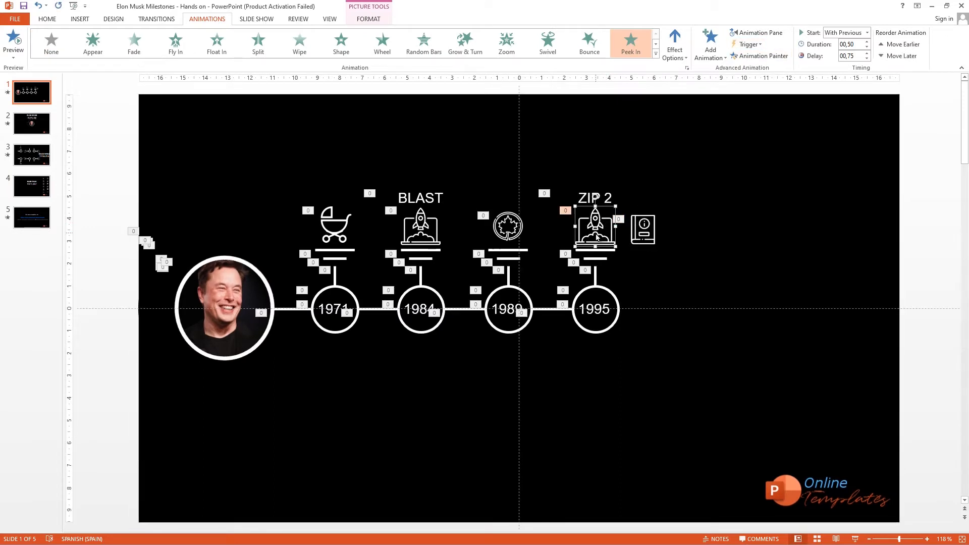
- Copy a downward milestone from the template onto slide one's timeline
click(31, 154)
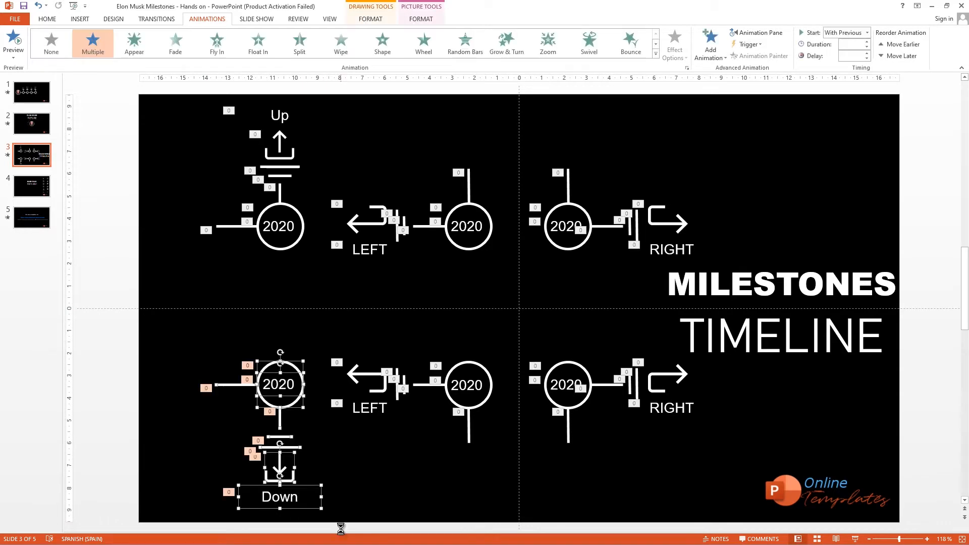
click(32, 92)
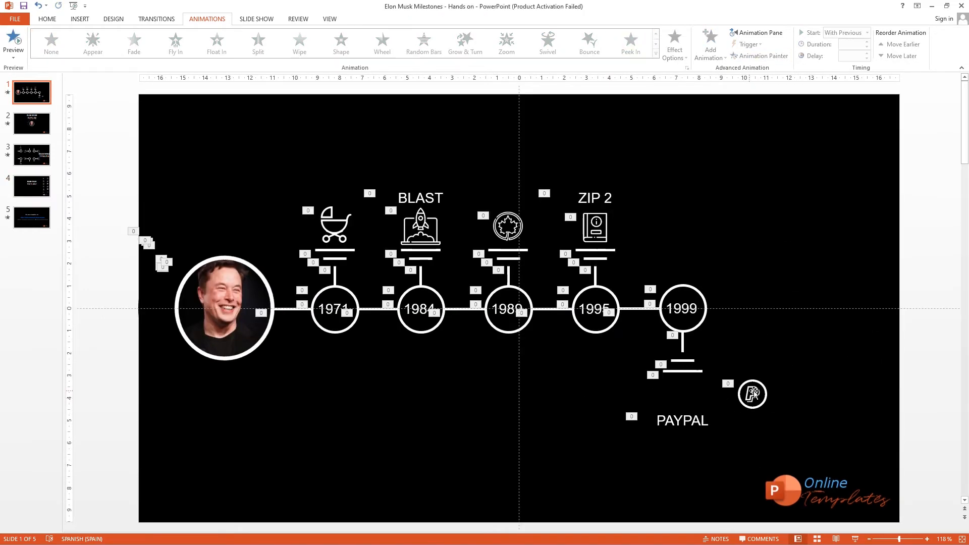
click(630, 43)
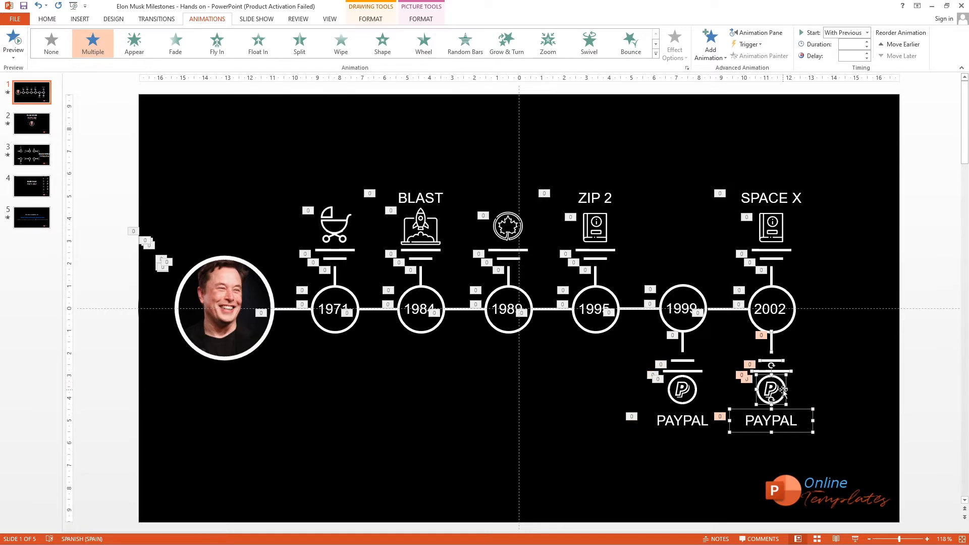
- Place the flag icon under the 2002 milestone, then move to slide two
click(31, 186)
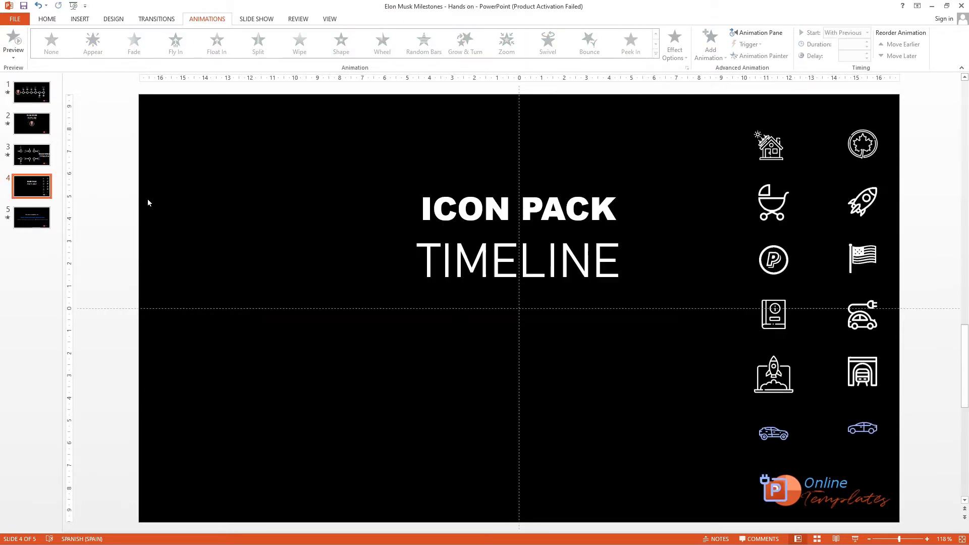
click(32, 92)
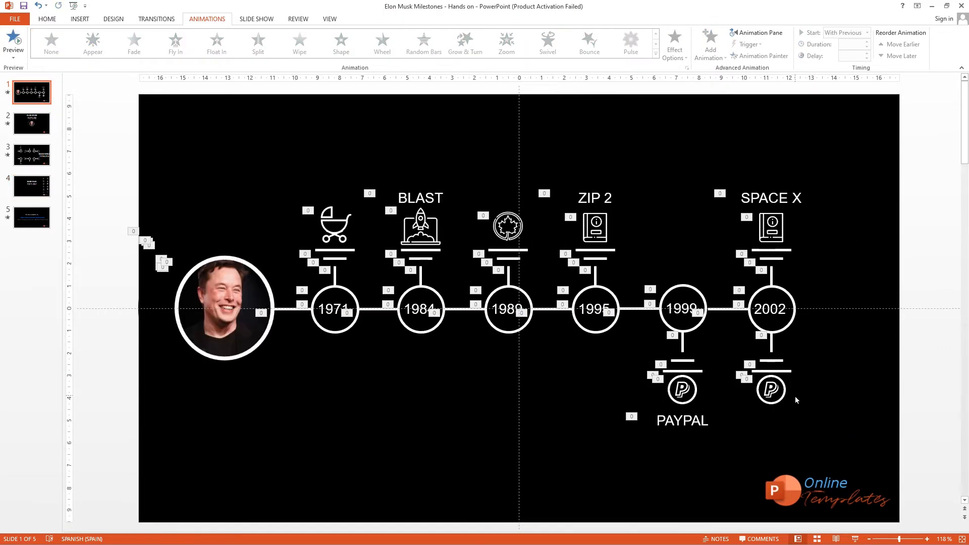
click(630, 44)
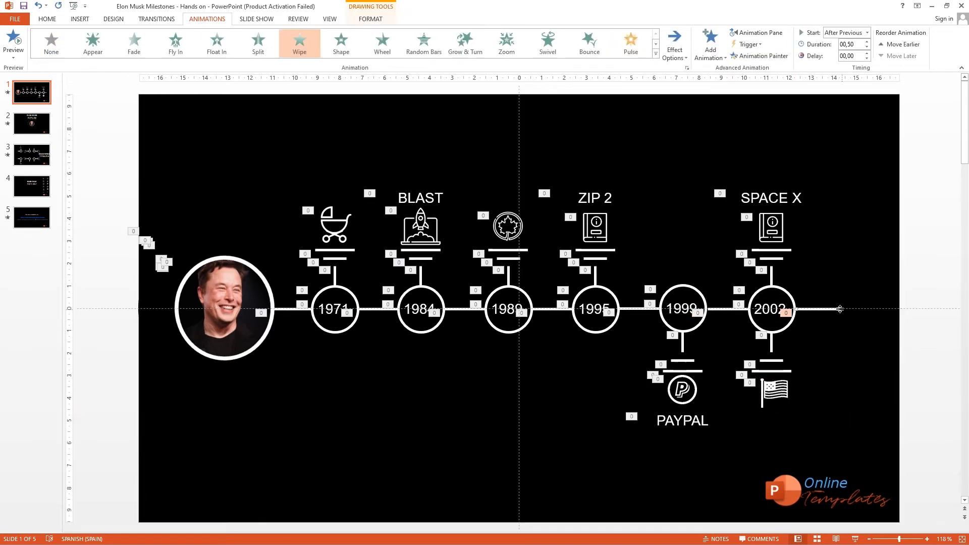
click(31, 123)
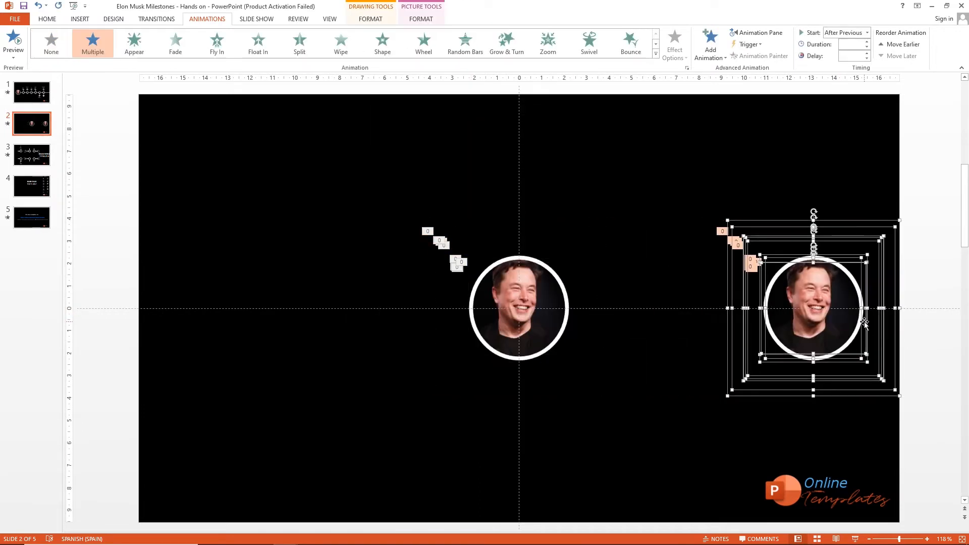
- Remove the duplicate centered photo and paste the upward milestone group onto slide two
click(299, 43)
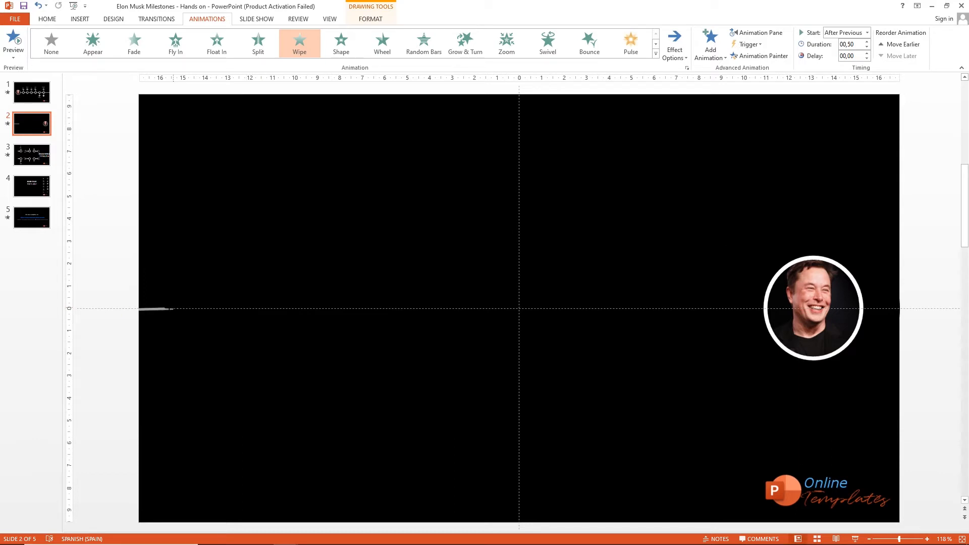
click(31, 155)
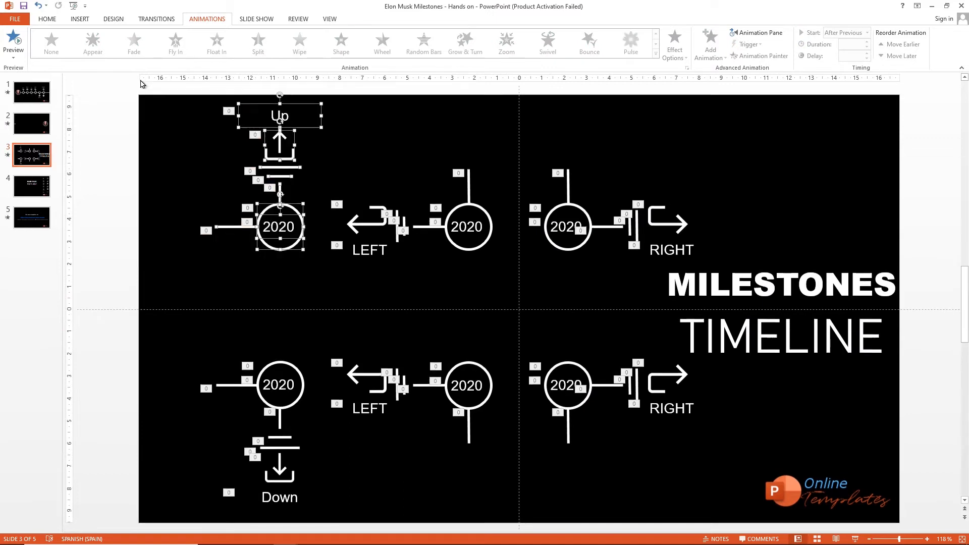
click(31, 124)
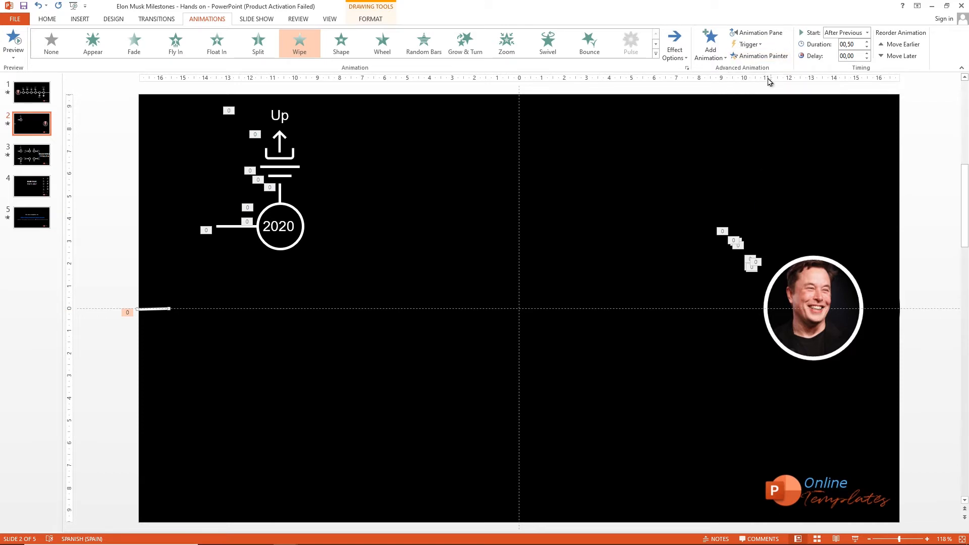
click(759, 33)
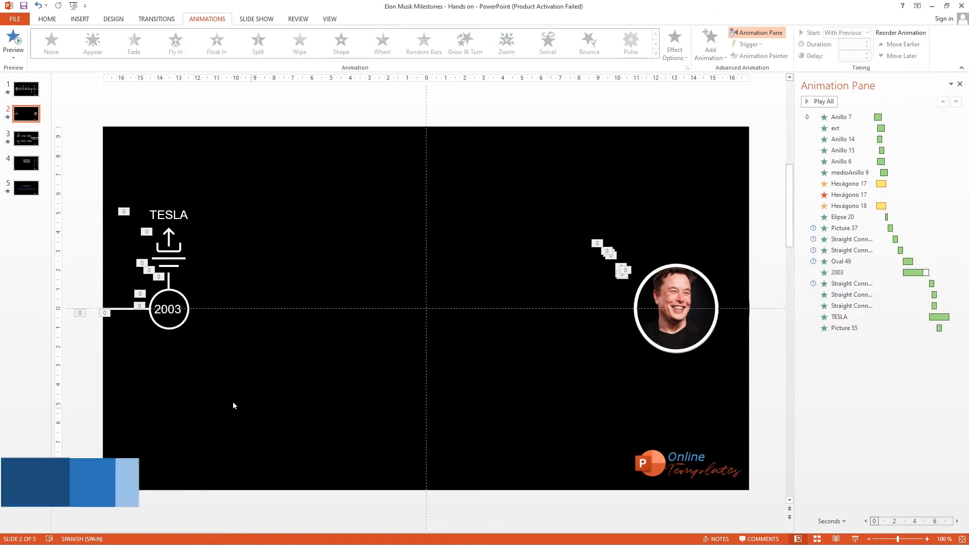
- Give TESLA an animated electric-car icon and add a downward milestone dated 2008
click(26, 163)
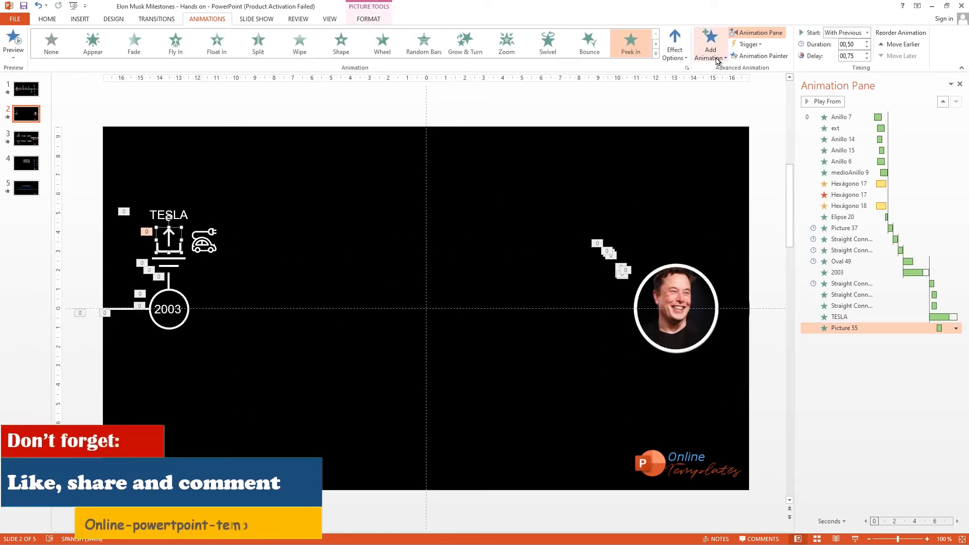
click(26, 138)
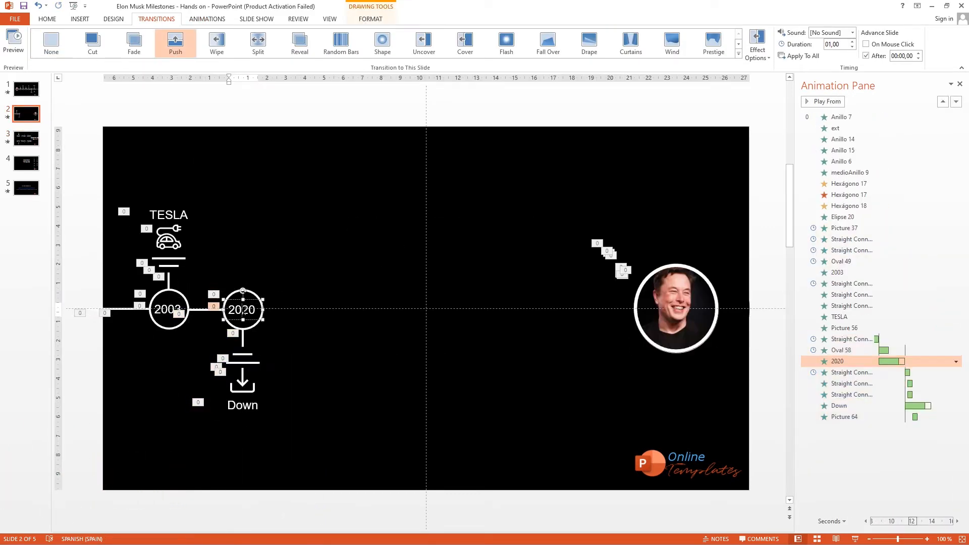
click(25, 162)
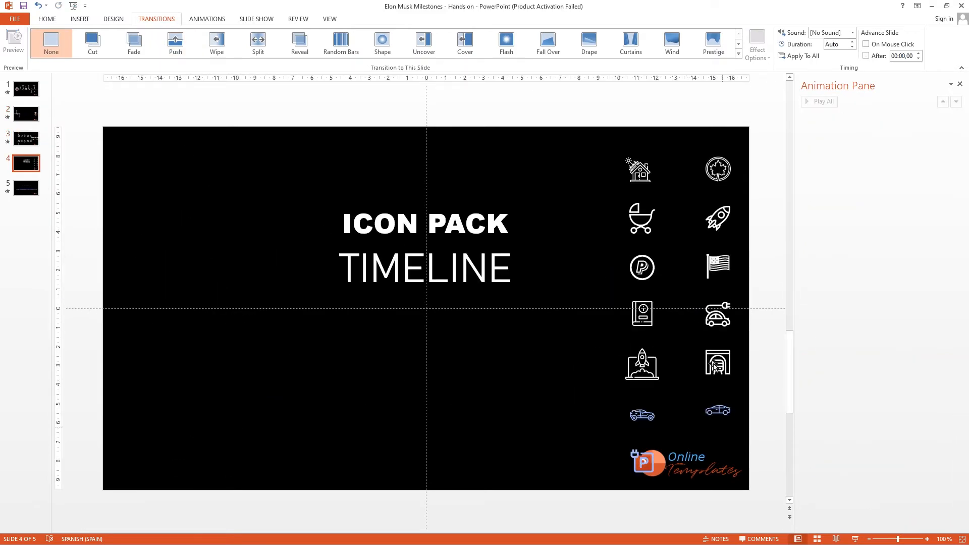
click(26, 113)
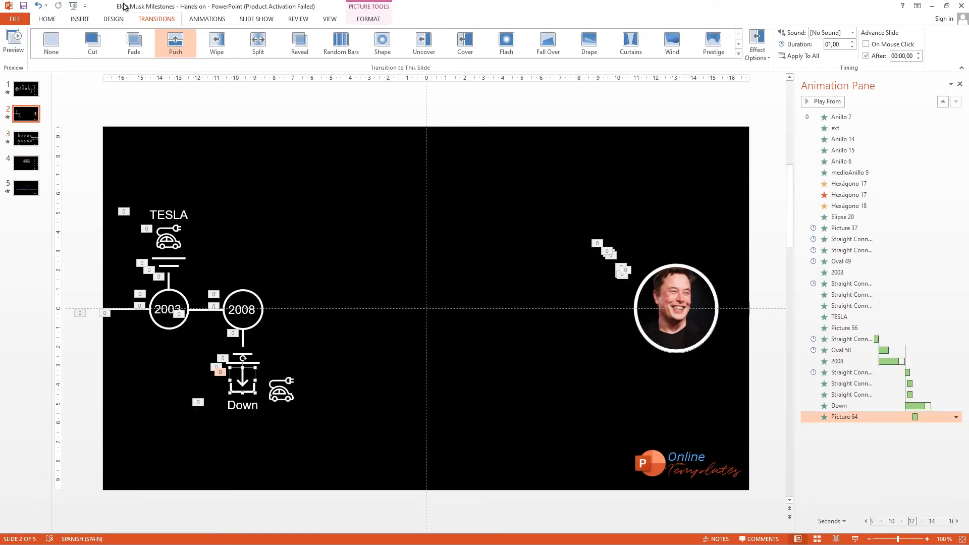
click(206, 18)
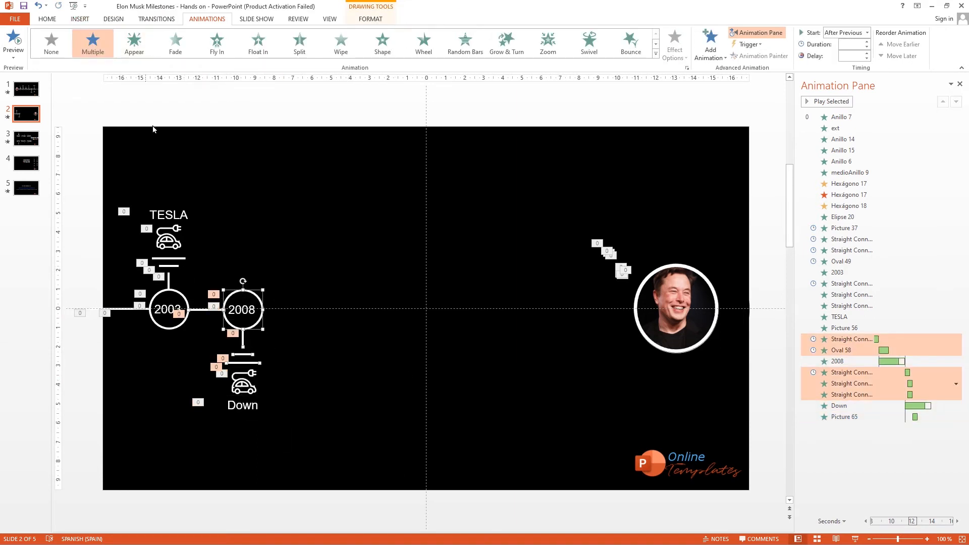
click(241, 309)
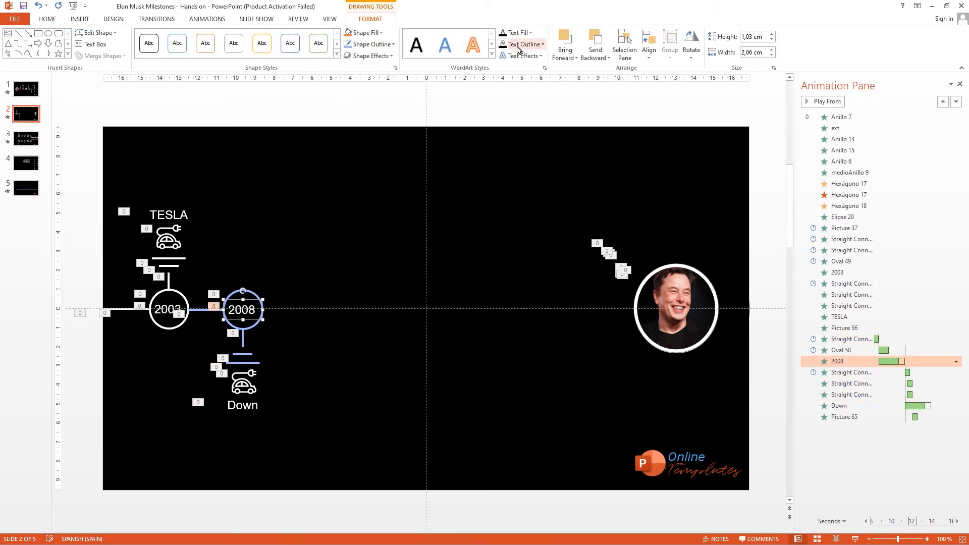
- Recolour the 2008 milestone light blue and relabel it Roadster
click(502, 33)
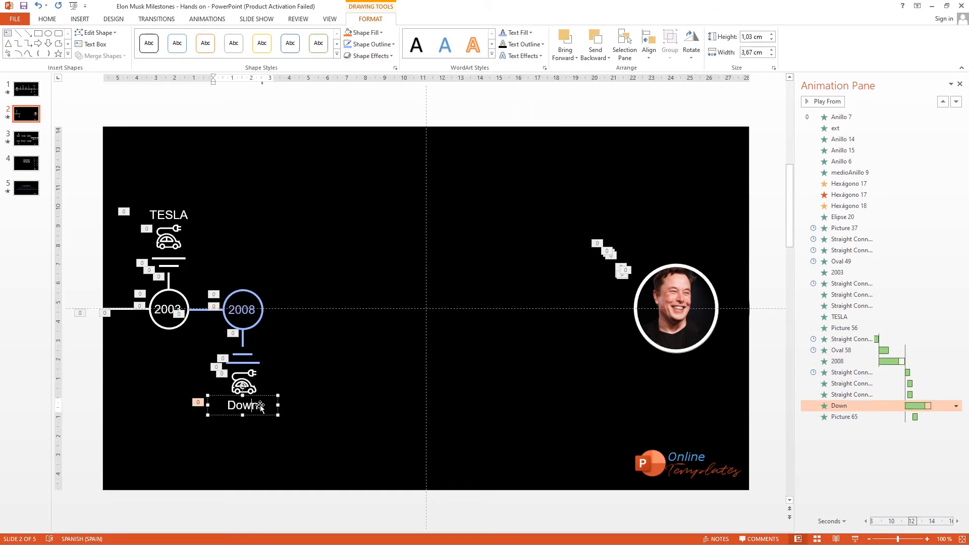
double_click(242, 405)
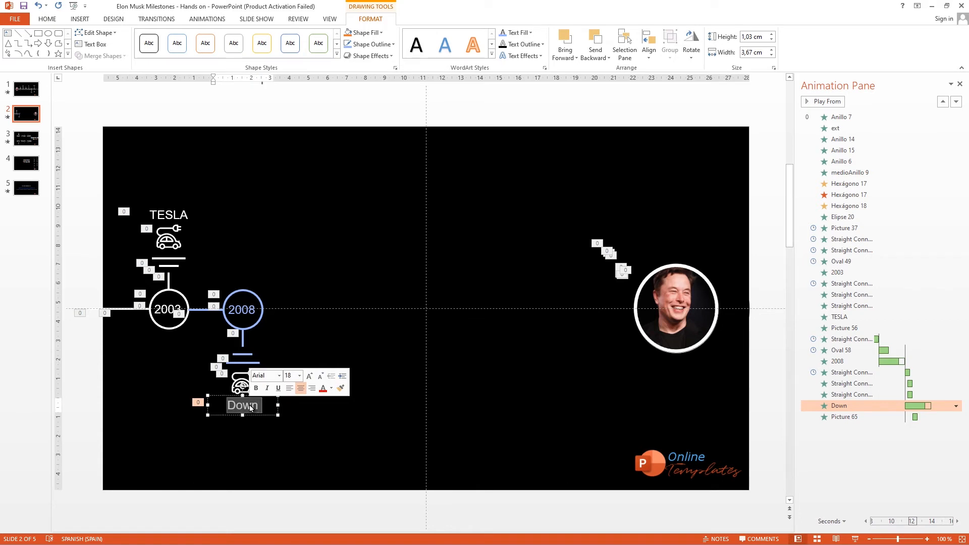
text(Roadster)
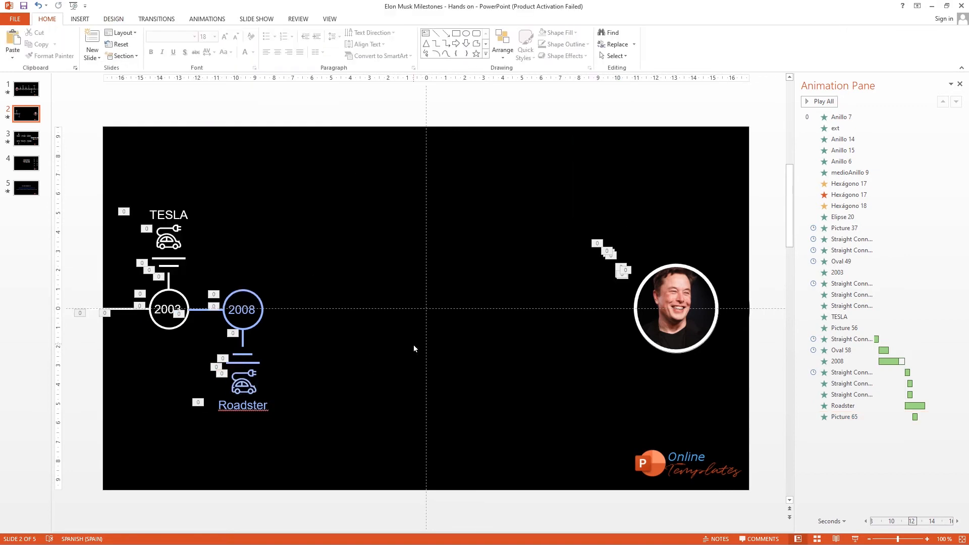
- Copy the Up and Down milestone groups from slide 3 and place them as 2012 and 2015 milestones
click(26, 138)
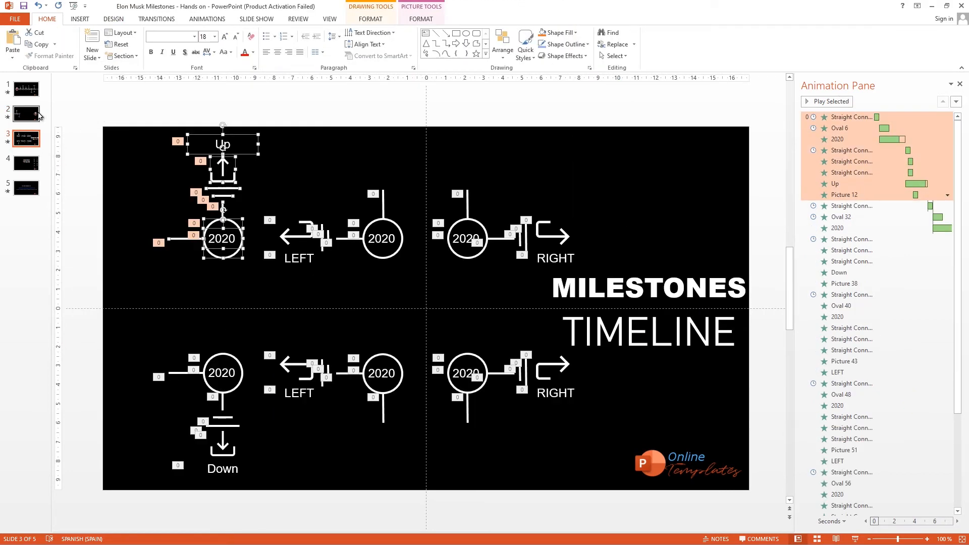
click(26, 113)
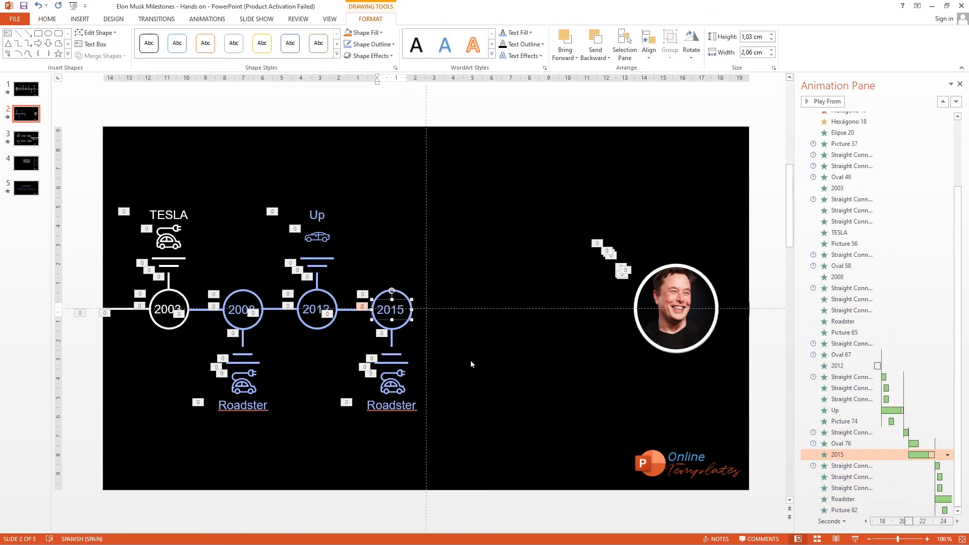
click(25, 163)
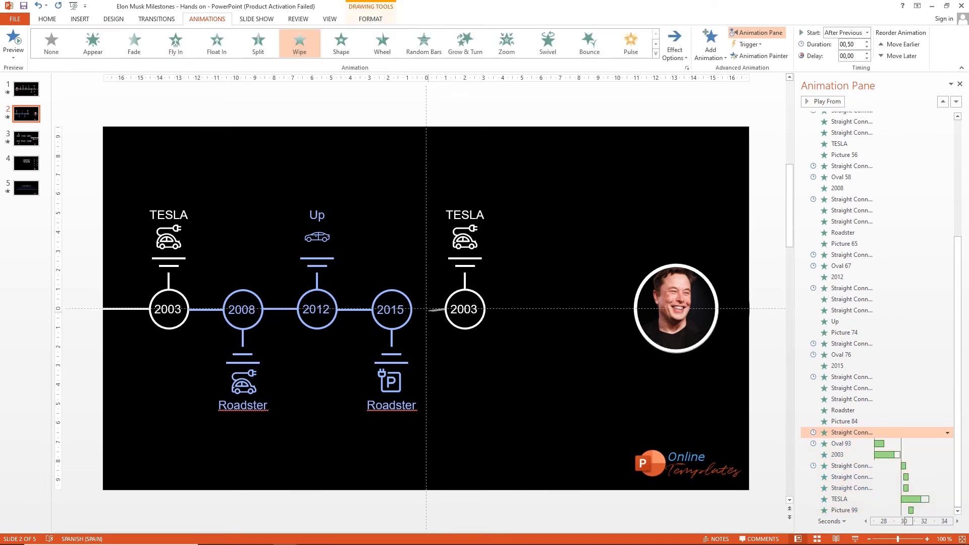
- Label 2015 as Model X, add 2016 SOLAR CITY with house icon and 2017 THE BORING COMPANY with garage icon
click(546, 44)
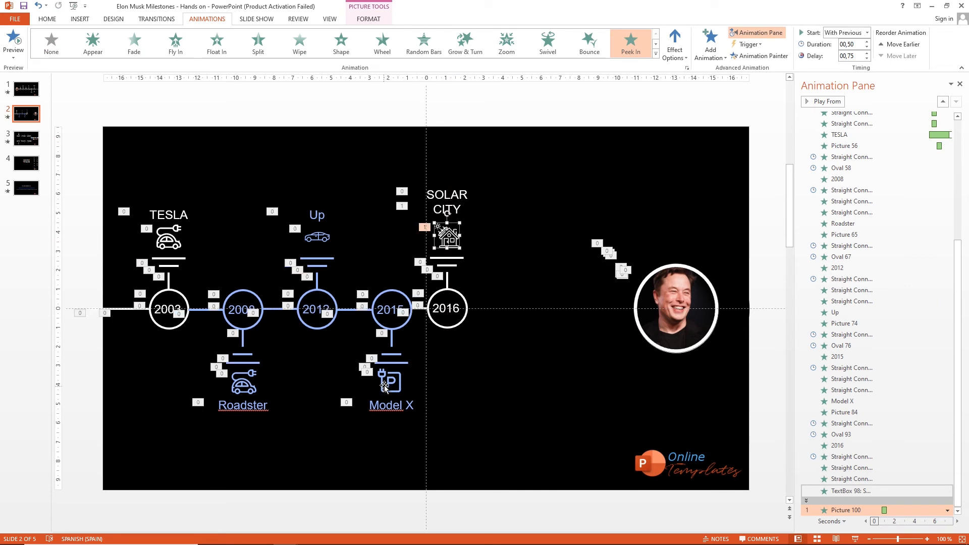
click(47, 18)
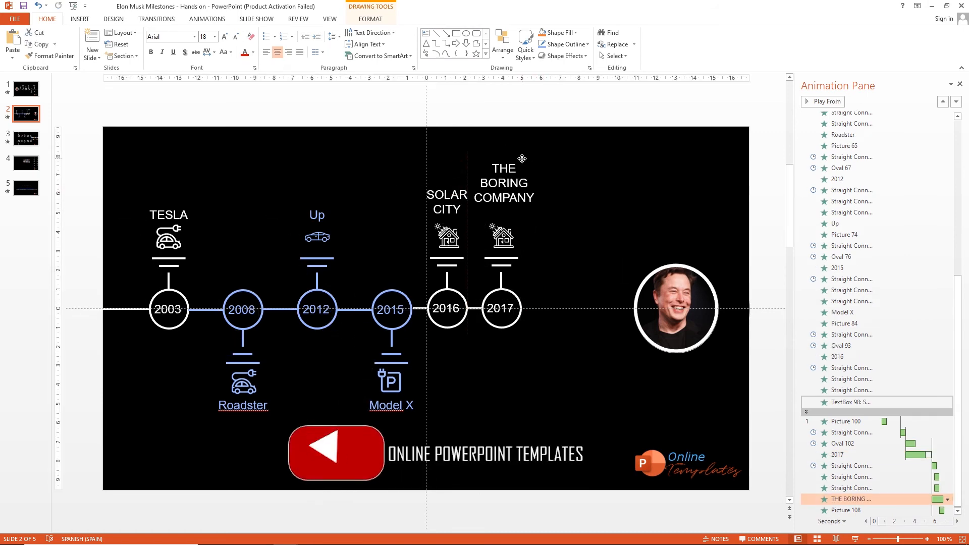
click(25, 163)
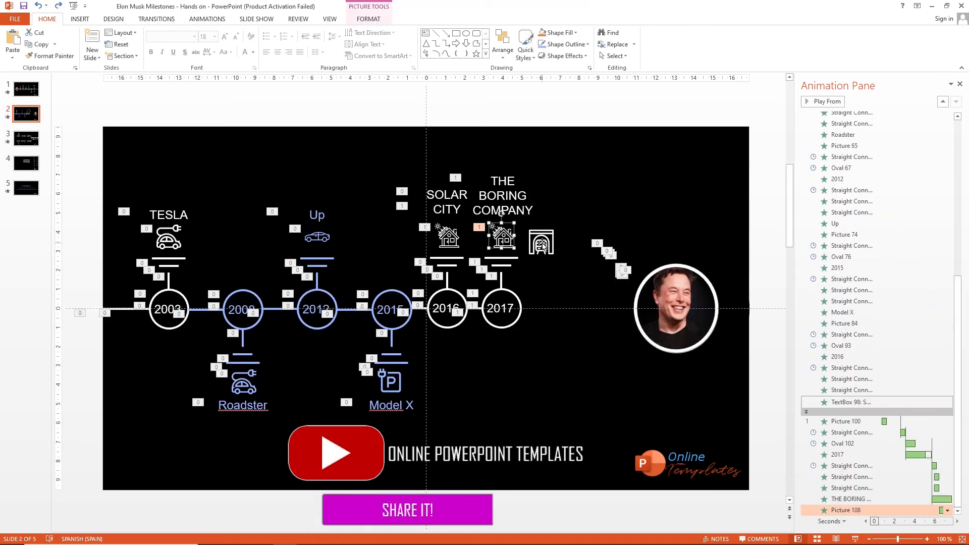
click(206, 18)
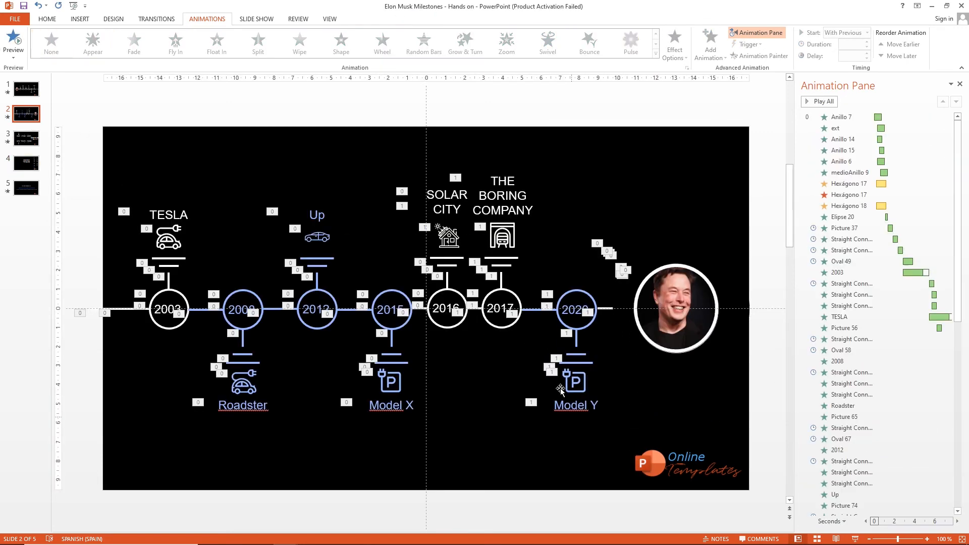
- Give the 2020 Model Y milestone a car icon and delete the photo's Anillo ring animations
click(608, 379)
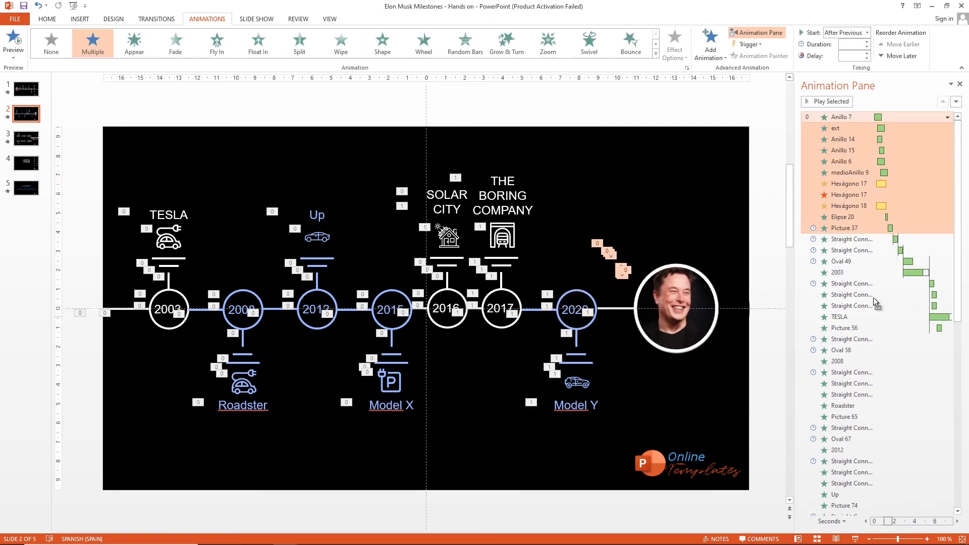
click(850, 173)
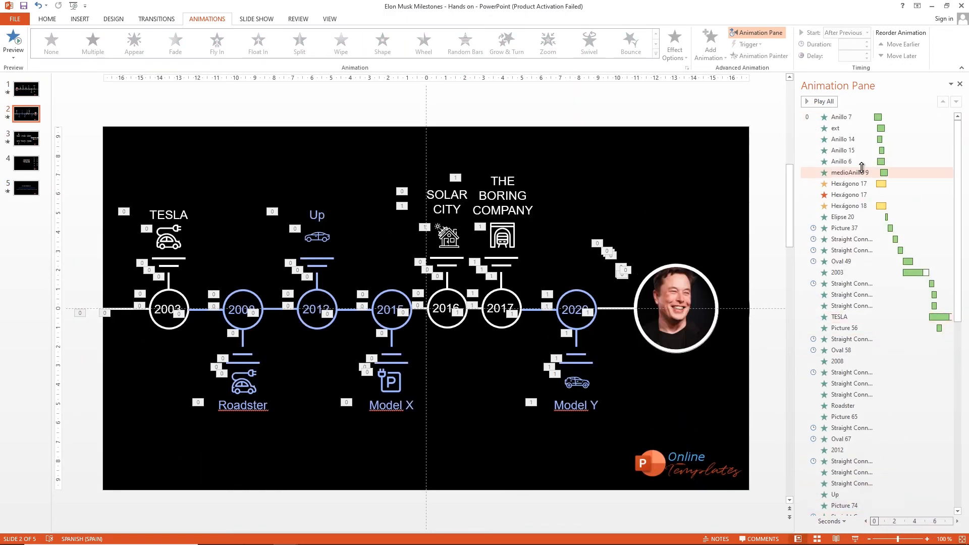
click(26, 139)
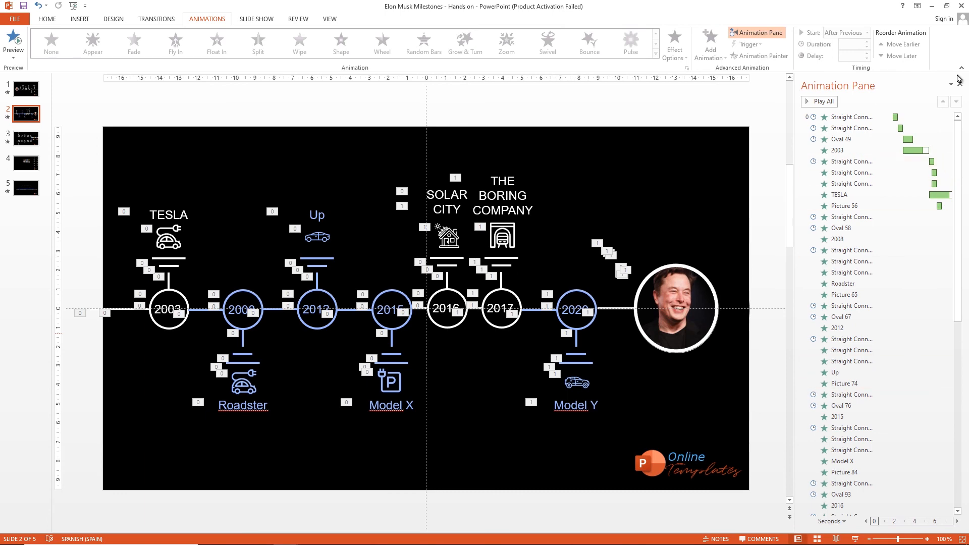
click(47, 18)
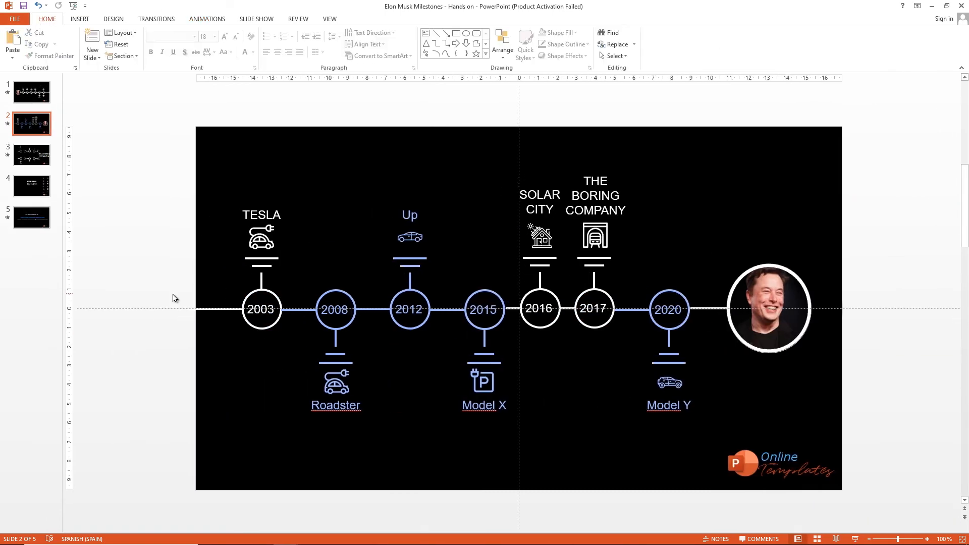